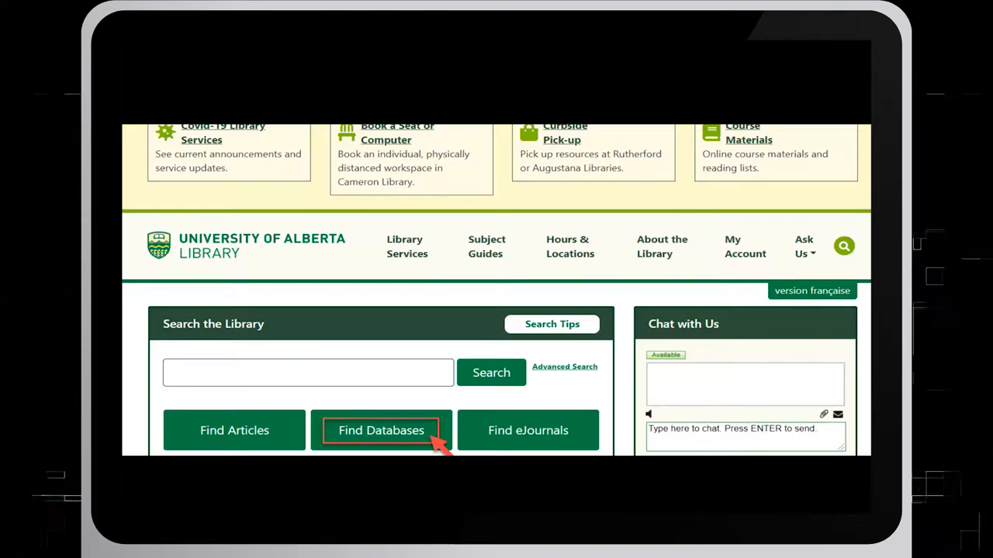
Open the Find Databases listing from the University of Alberta Library homepage.
click(381, 430)
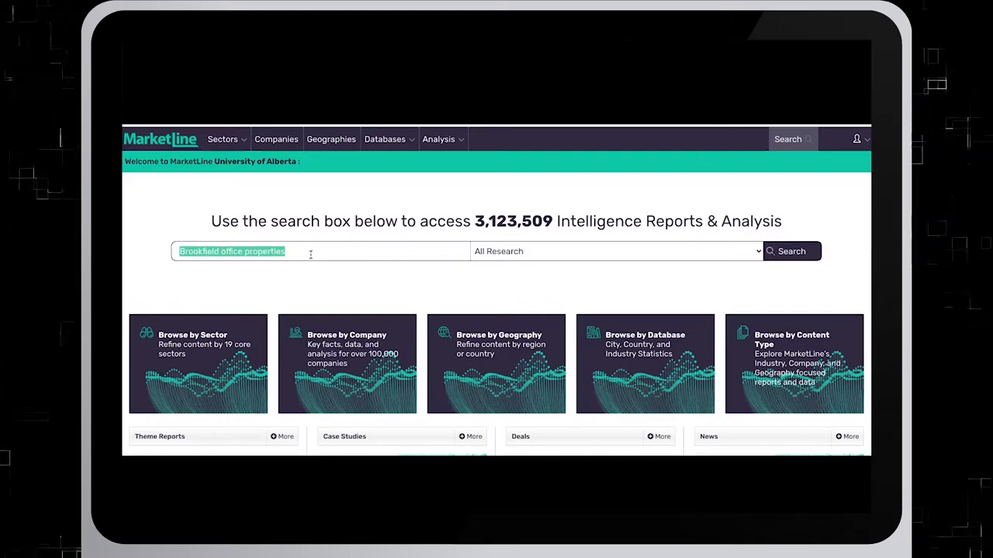
mouse_move(288, 251)
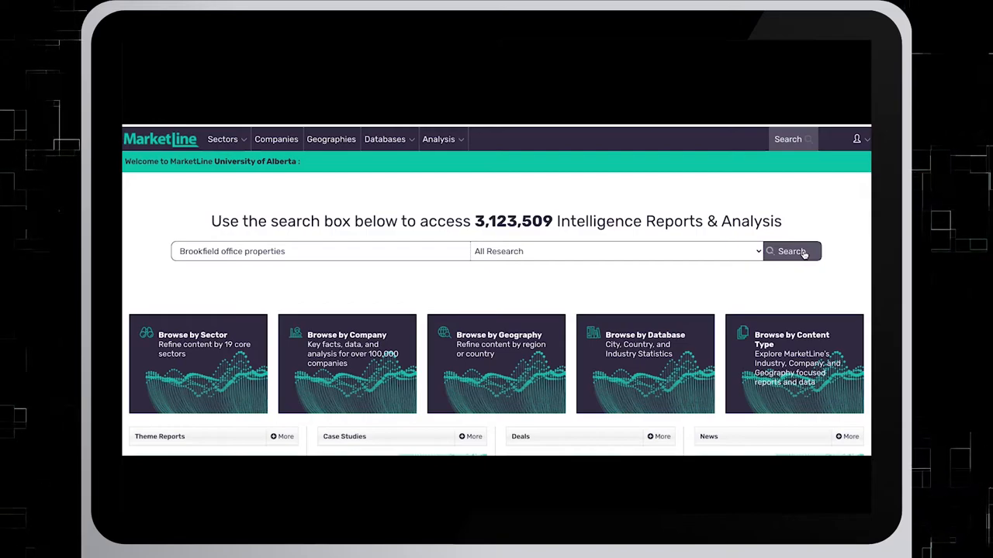
Search 'Brookfield office properties' and scroll down to the five-company Companies table.
click(791, 250)
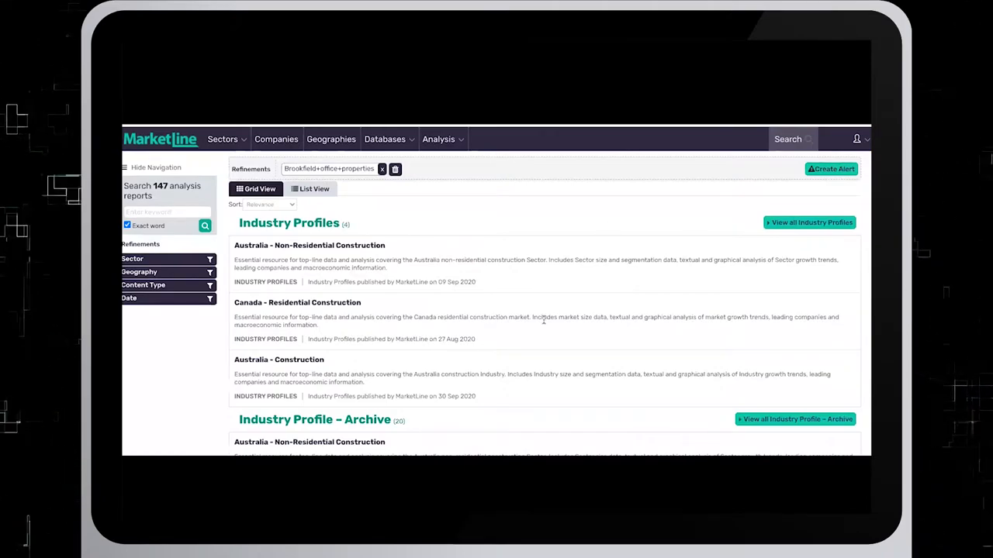
scroll(down, 3)
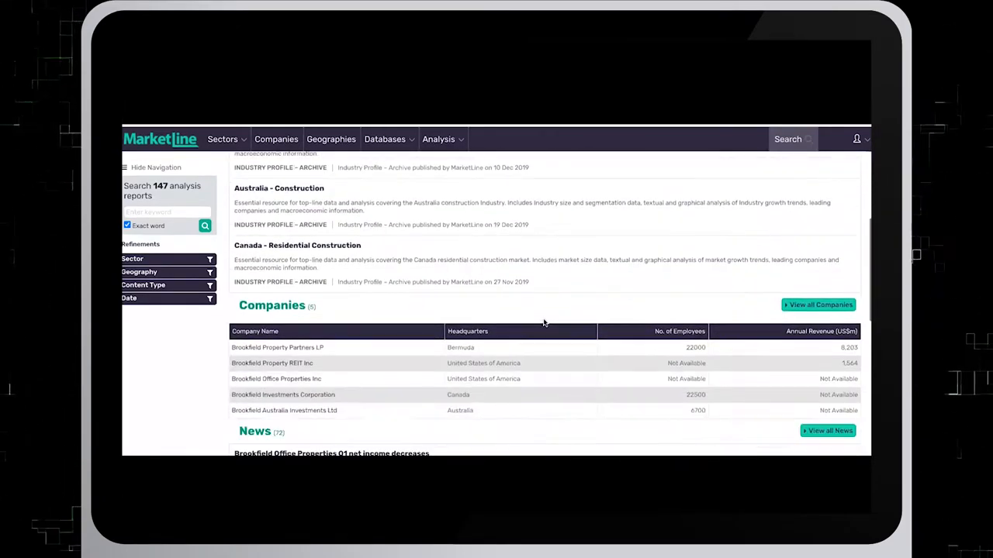
scroll(down, 3)
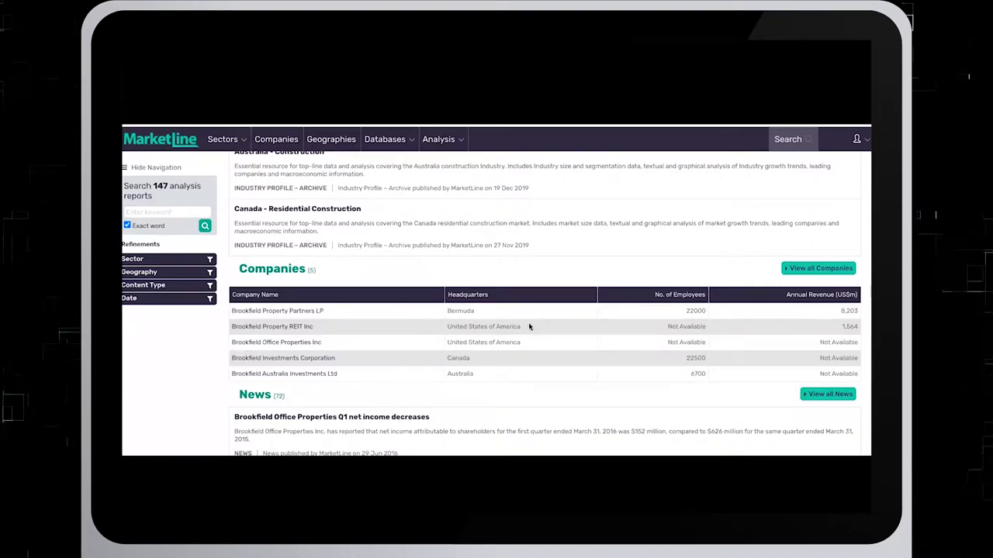
mouse_move(276, 342)
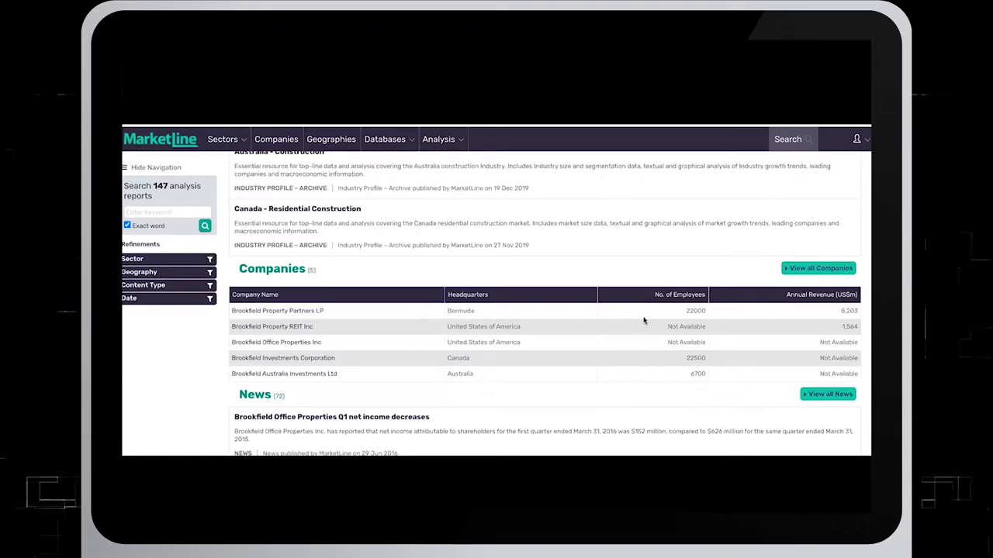
mouse_move(788, 288)
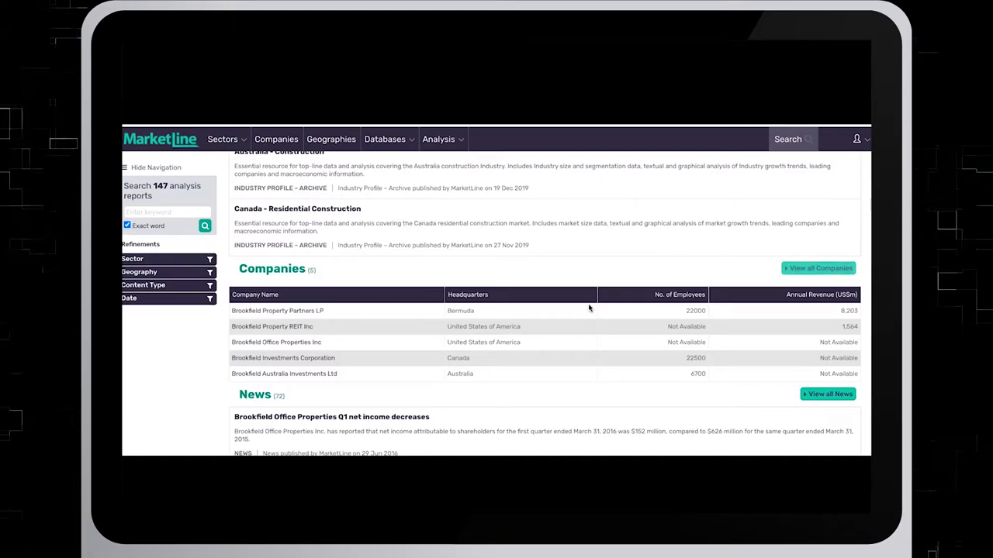
mouse_move(465, 350)
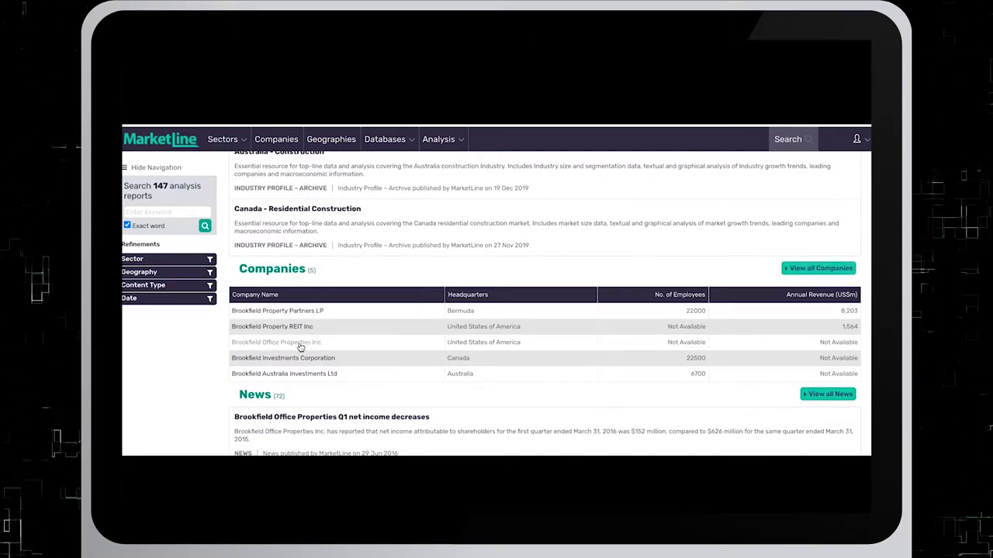
Open Brookfield Office Properties Inc from the Companies table to view its profile.
click(276, 342)
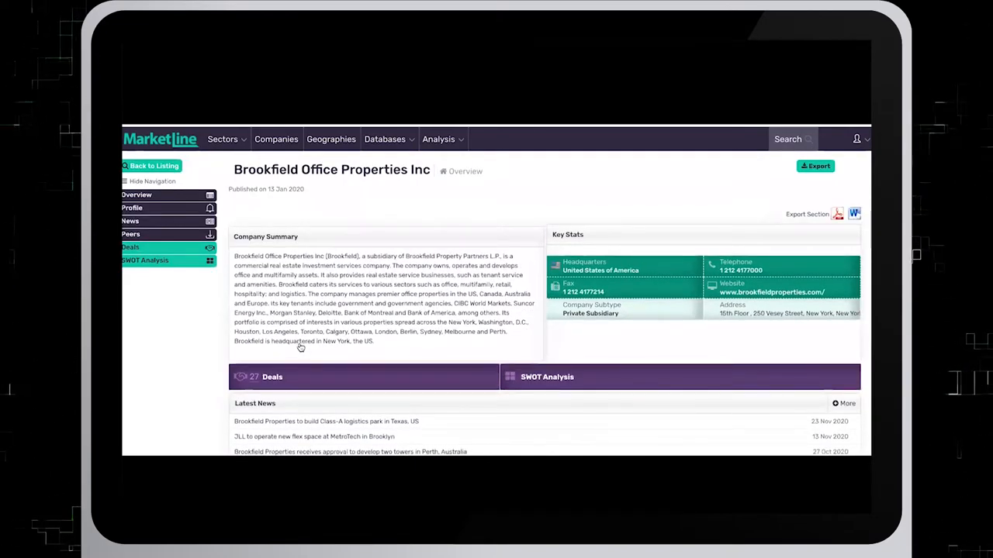
mouse_move(123, 280)
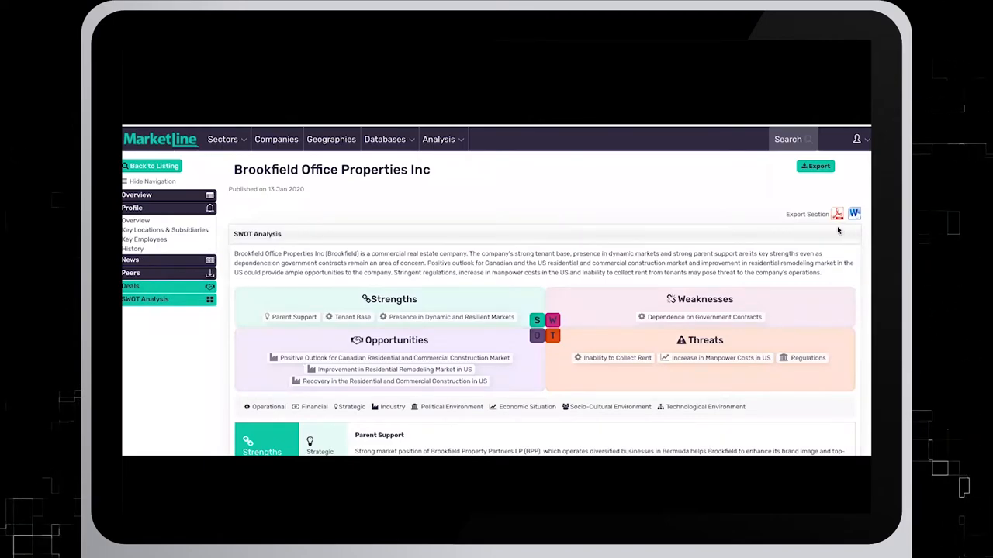
mouse_move(846, 230)
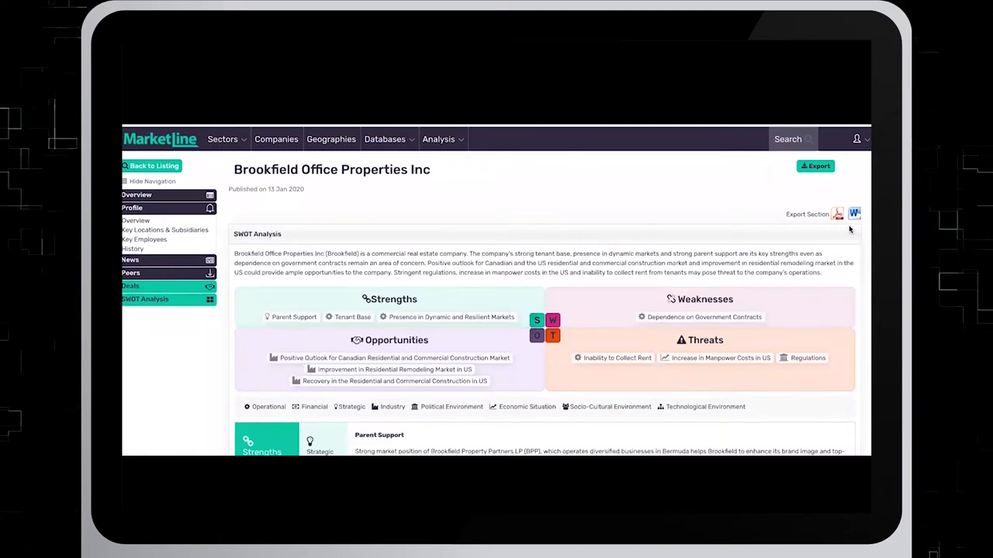